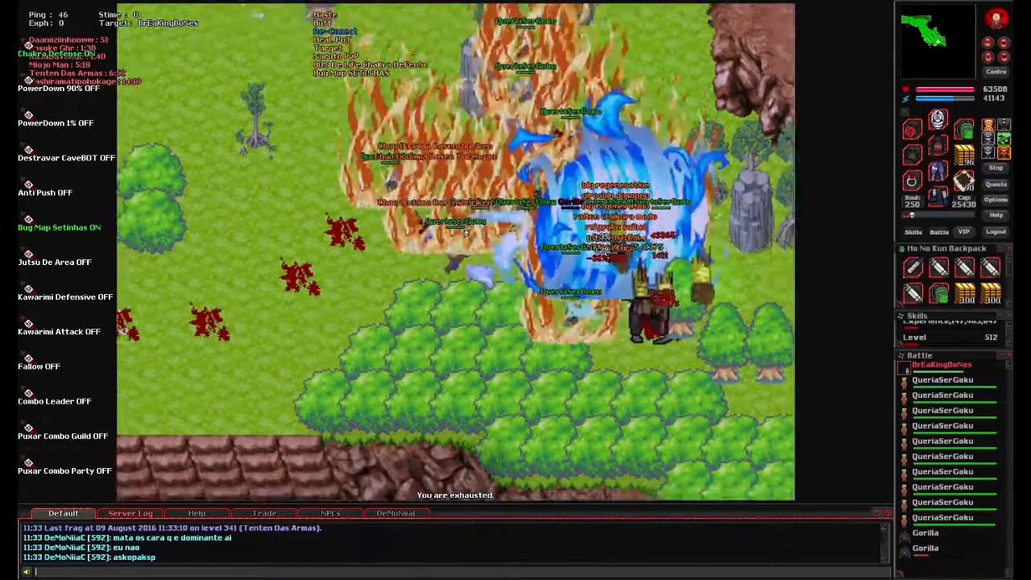
# Step: Cast fire and water jutsu on the targeted enemy ninja, landing hits for thousands of damage
pyautogui.click(129, 512)
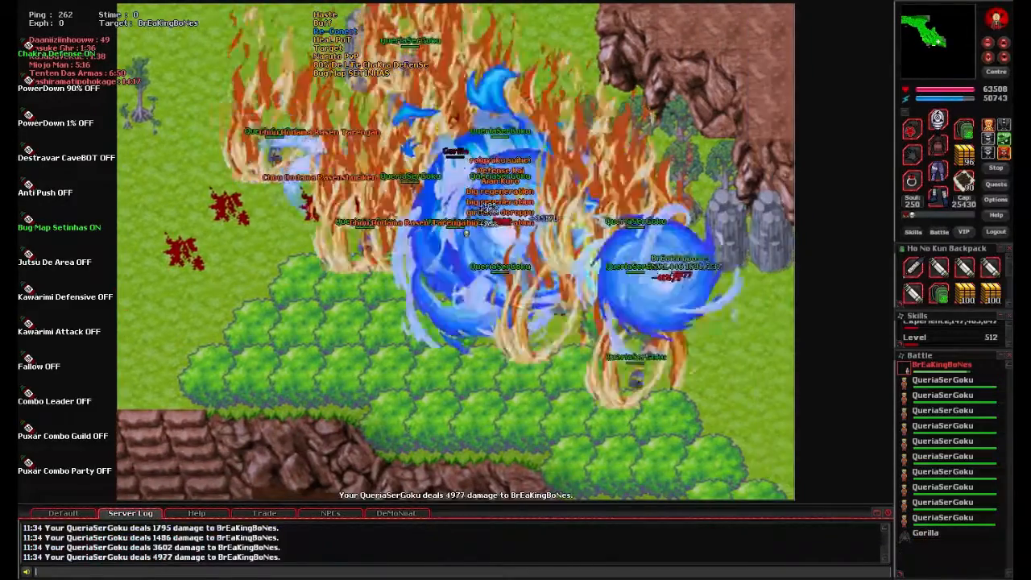
pyautogui.click(63, 513)
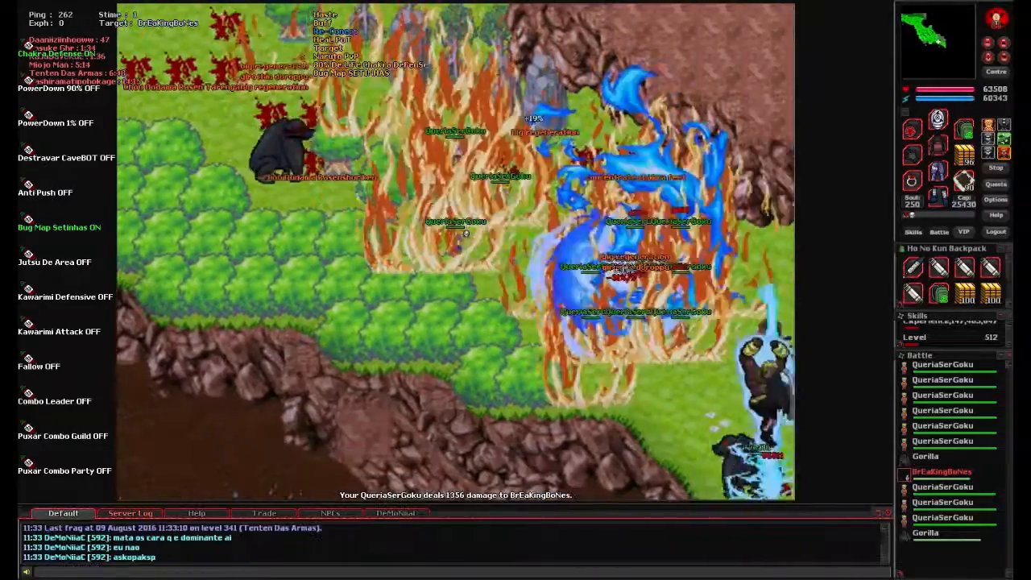